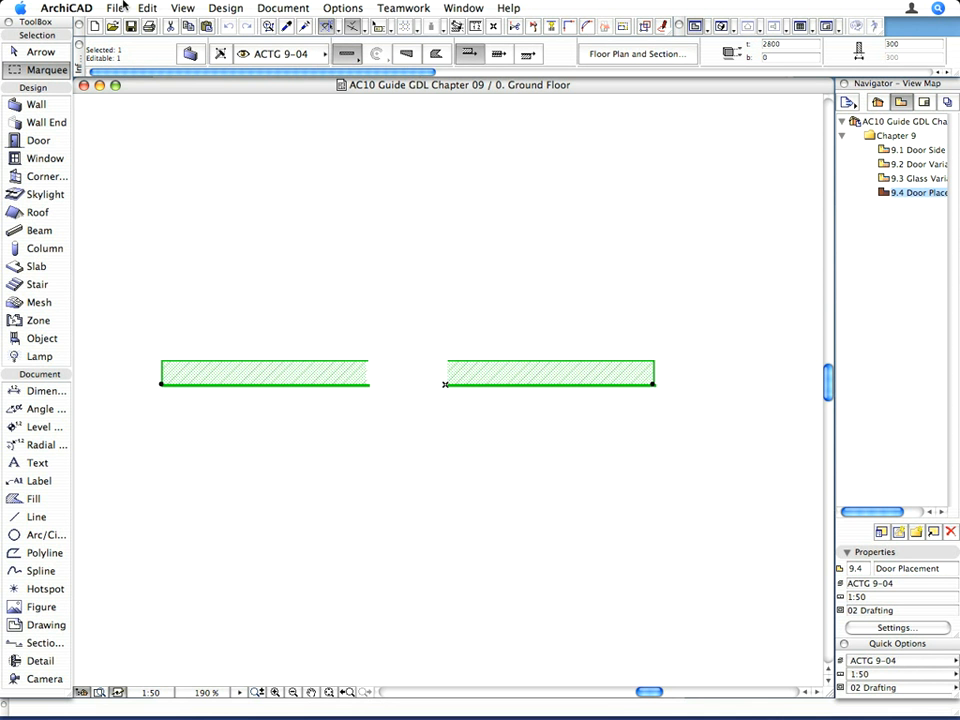
# - Reveal the Libraries and Objects commands, including Open Object, from the File menu
pyautogui.click(116, 8)
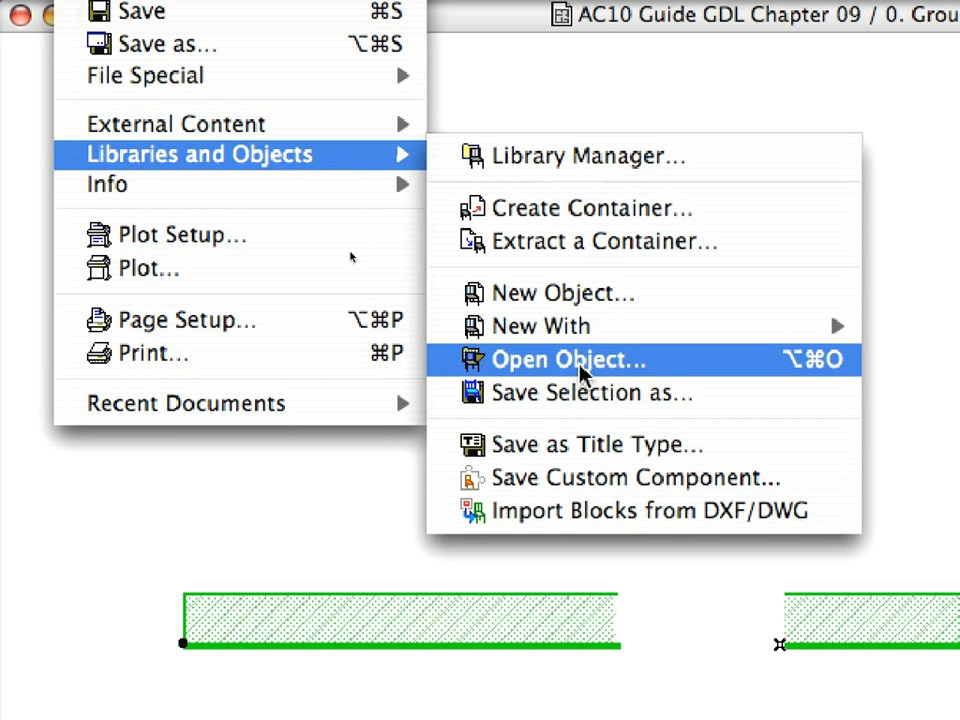
# - Open the da_handletyp macro object in the object editor with its parameter list
pyautogui.click(568, 360)
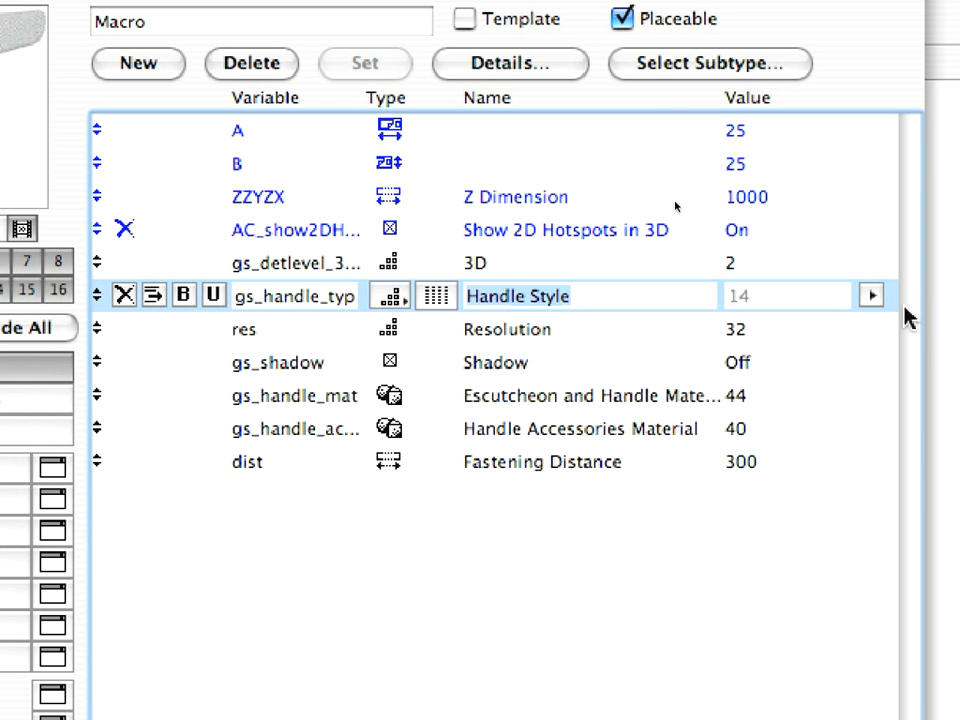
pyautogui.moveTo(890, 310)
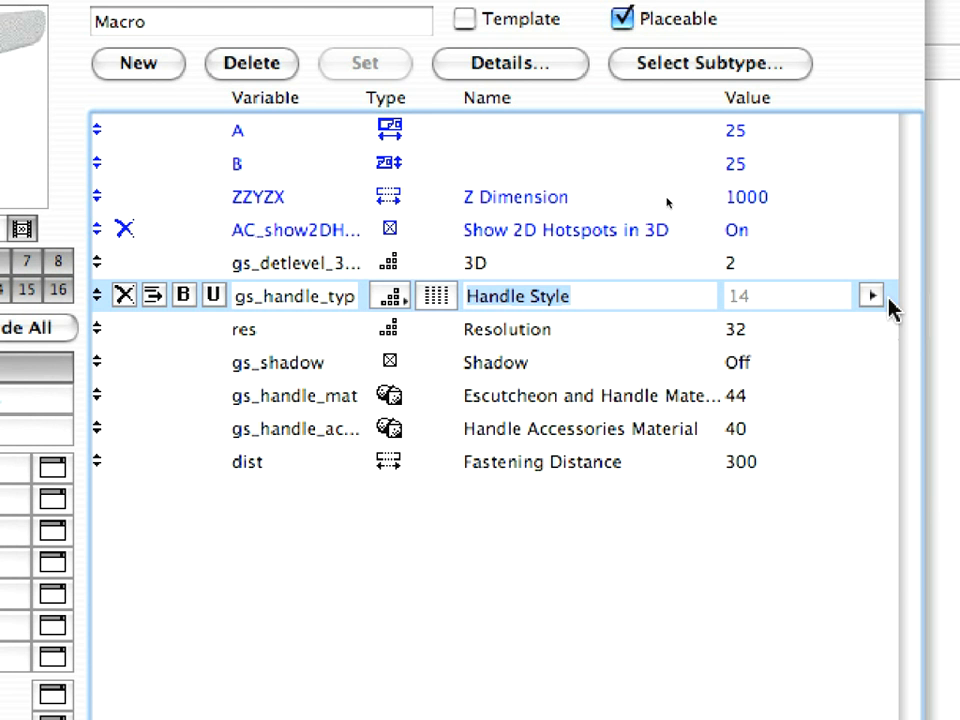
# - List the Handle Style preset values (1 through 15 and 0) to choose 1
pyautogui.click(872, 296)
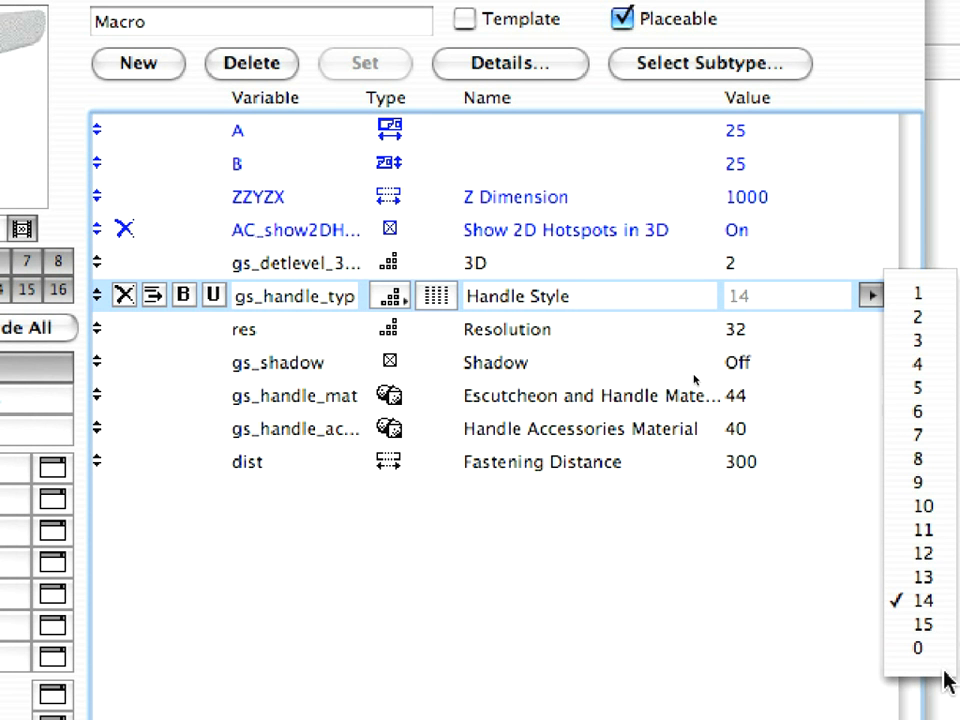
pyautogui.moveTo(940, 316)
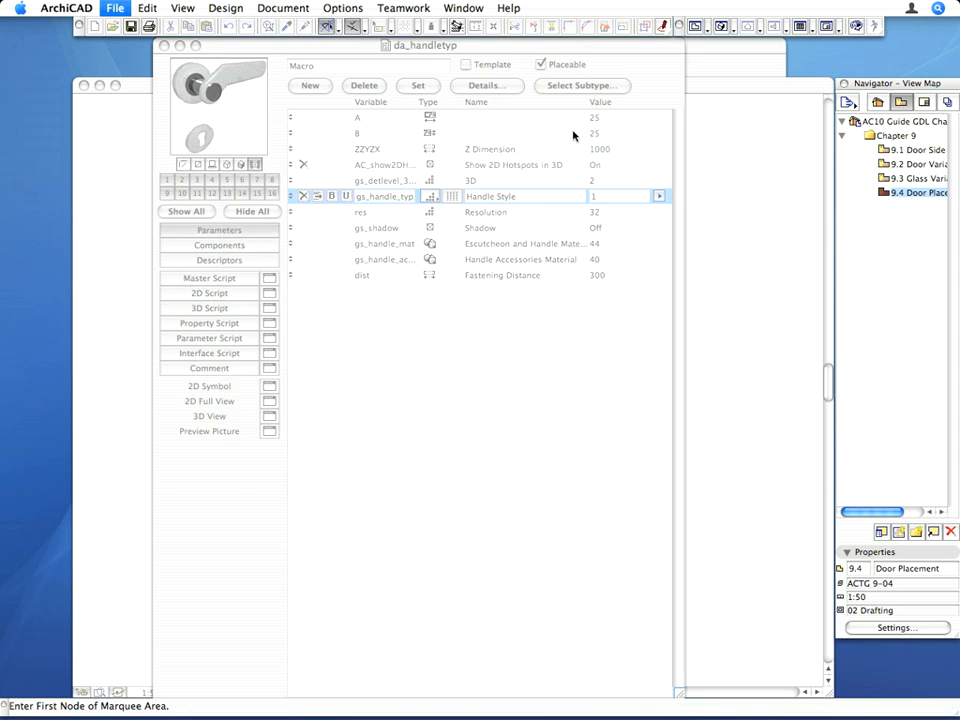
# - Switch to the Pentagonal_Door object window and bring up its 3D script
pyautogui.click(464, 8)
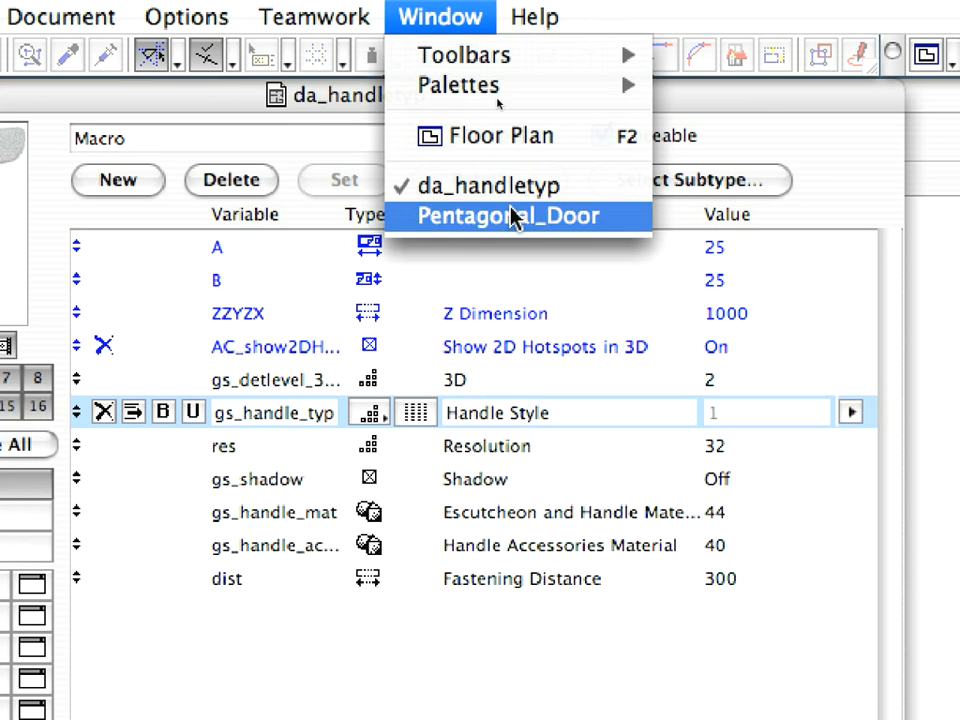
pyautogui.click(508, 216)
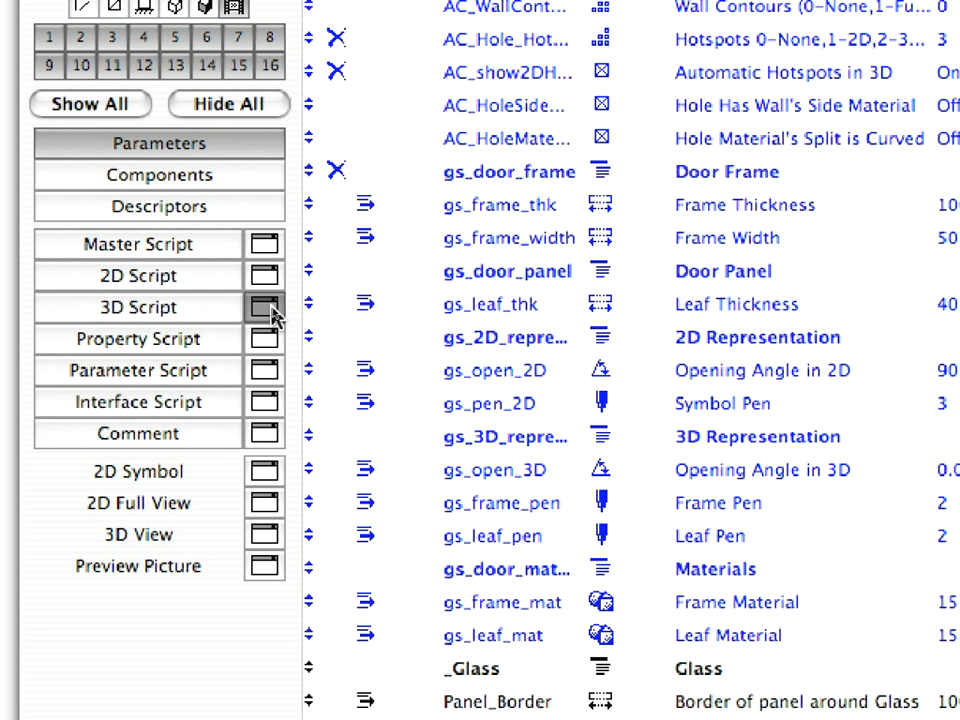
pyautogui.click(264, 308)
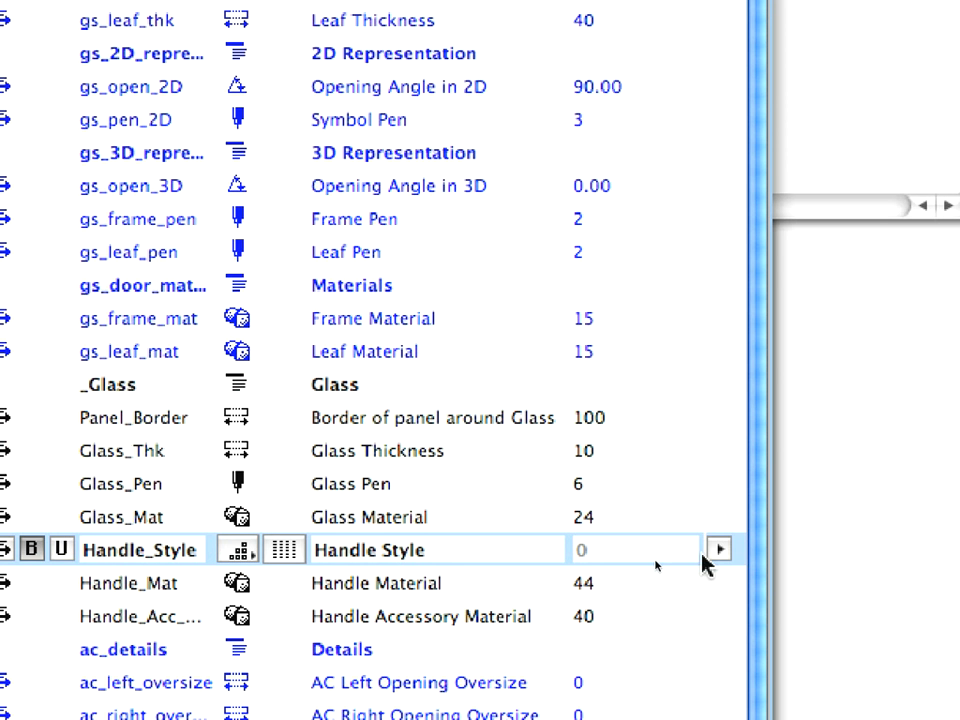
# - Set Pentagonal_Door's Handle_Style to 1 and preview the door with its handle in 3D
pyautogui.click(718, 548)
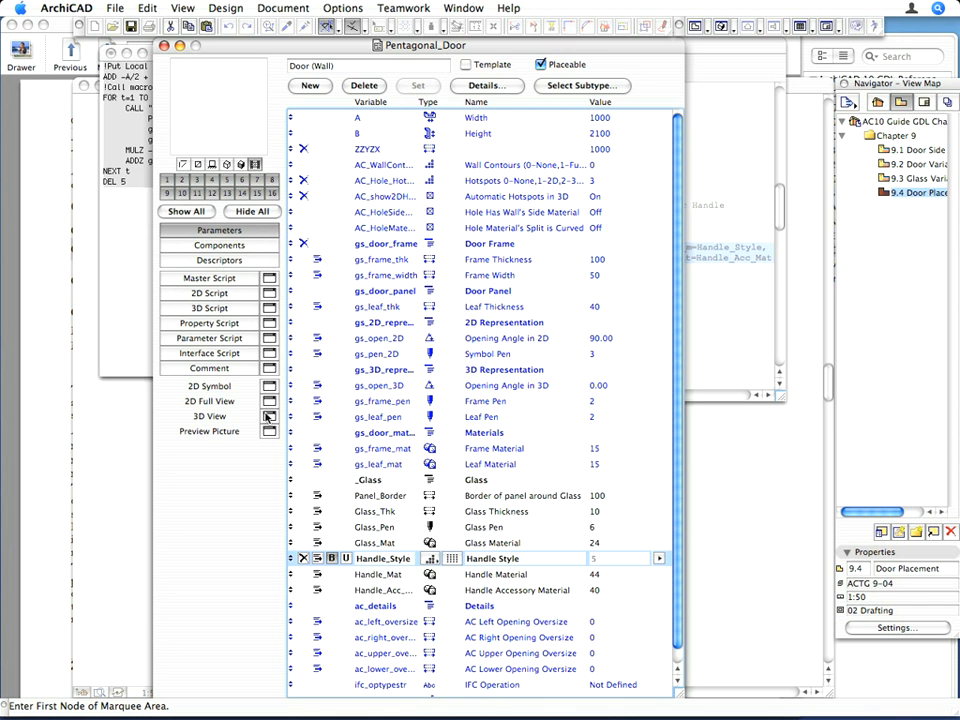
pyautogui.click(208, 416)
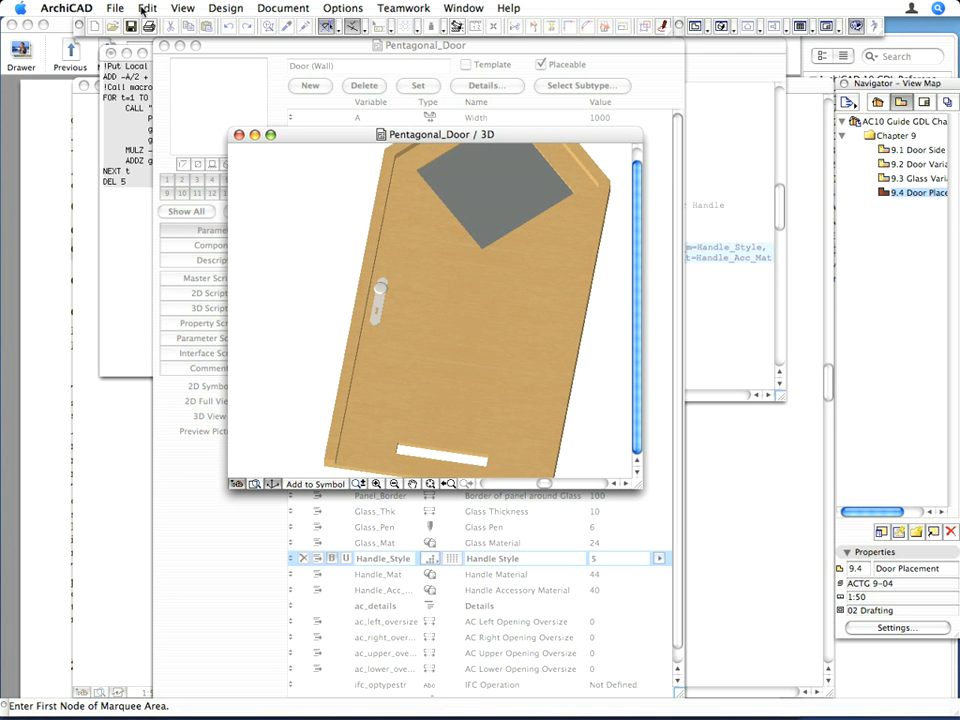
# - Save the Pentagonal_Door object via the File menu
pyautogui.click(116, 8)
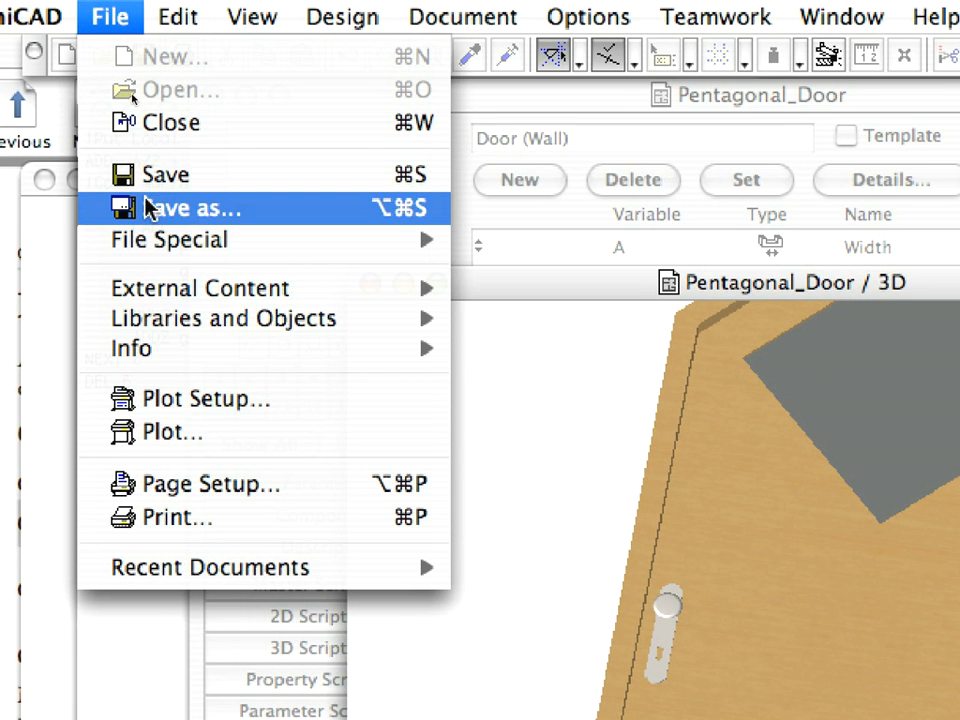
pyautogui.moveTo(164, 174)
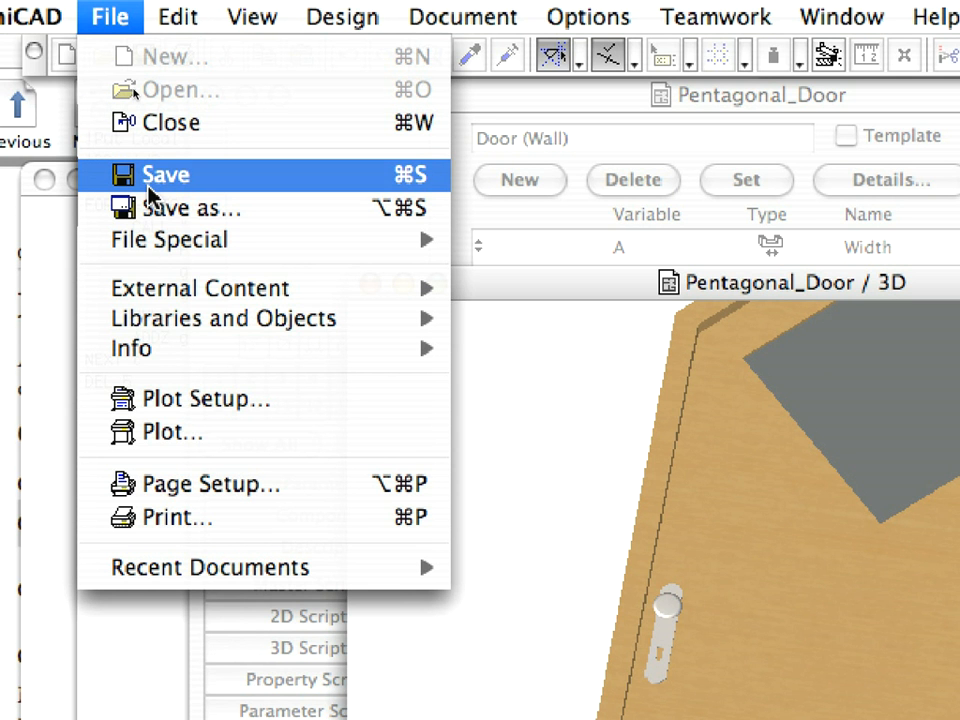